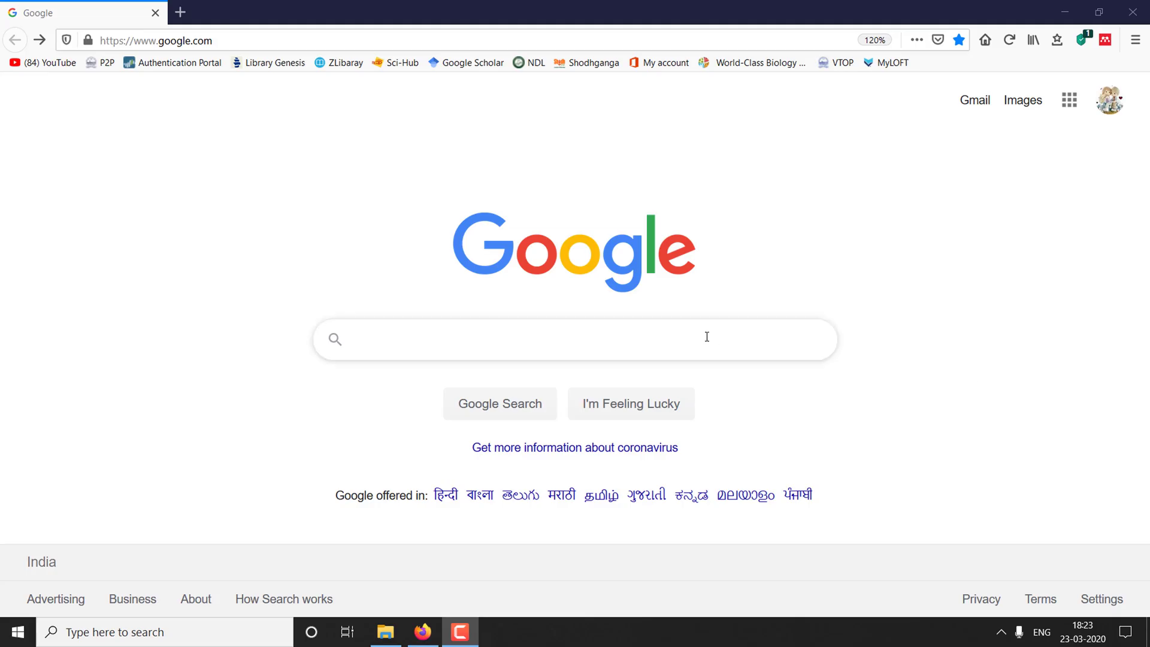
Search Google for 'virtual box' so the official virtualbox.org site leads the results
{"action": "type", "text": "virt"}
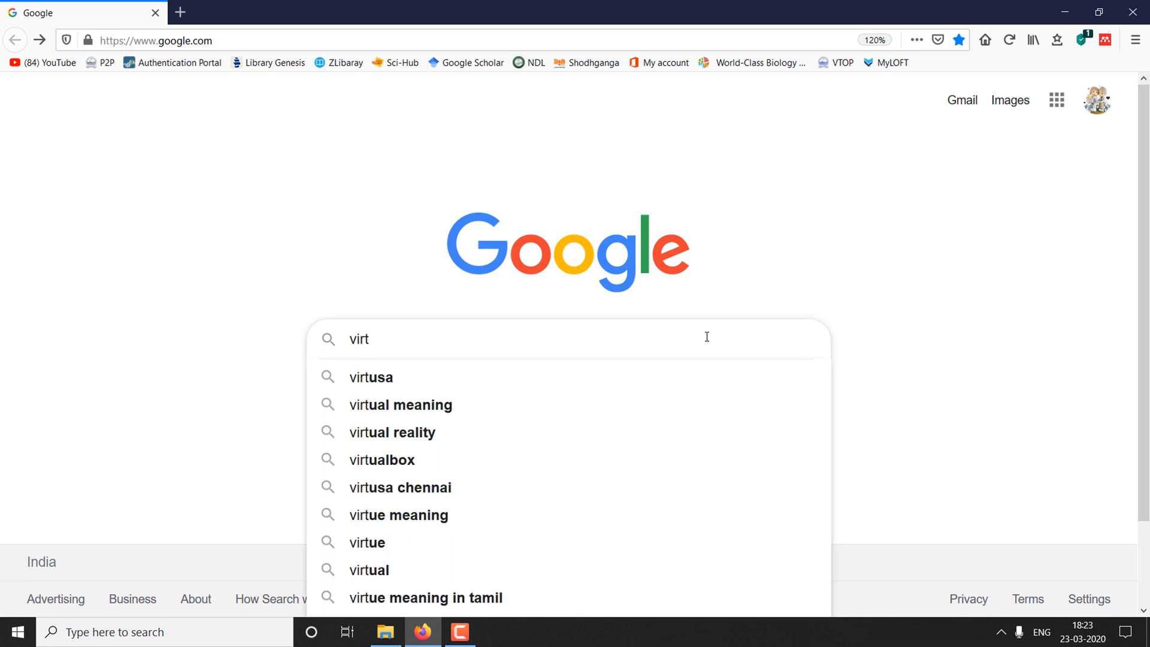
{"action": "type", "text": "ual box"}
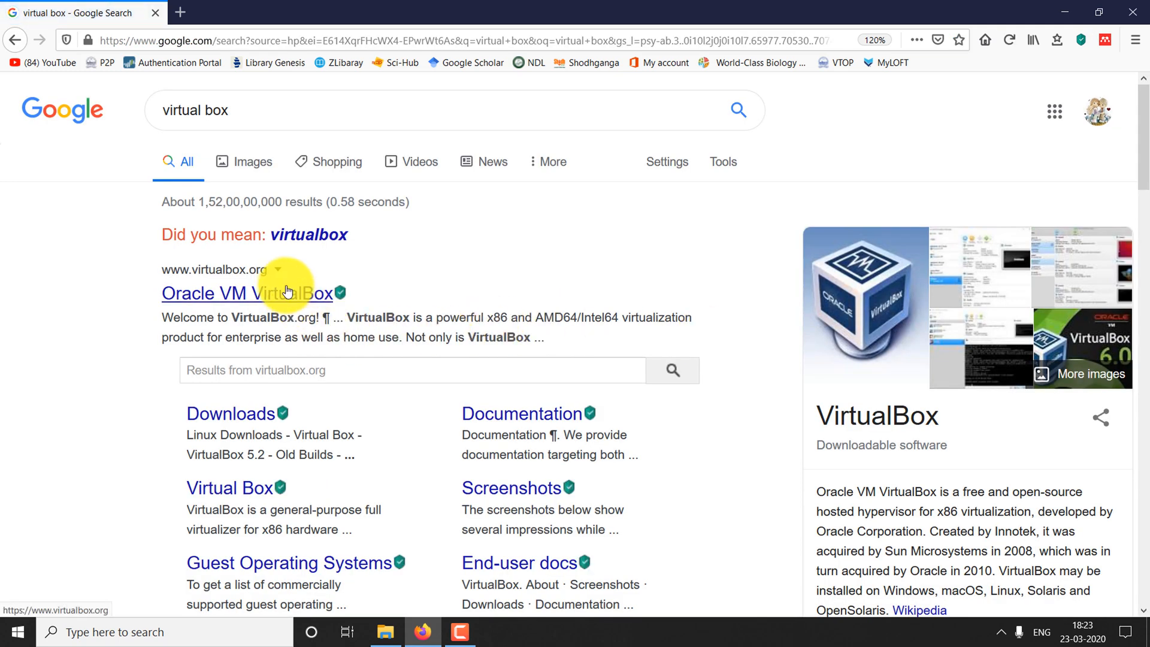
From virtualbox.org's Downloads page, request the VirtualBox 6.1.4 Windows hosts package
{"action": "left_click", "coordinate": [243, 292]}
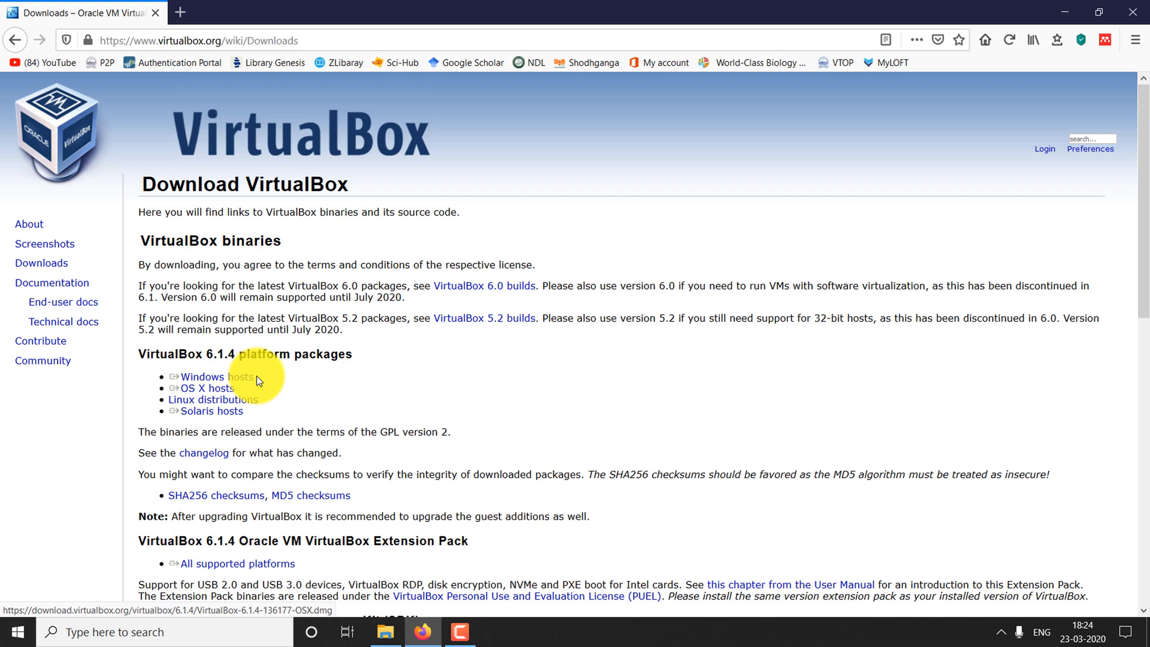
{"action": "double_click", "coordinate": [214, 400]}
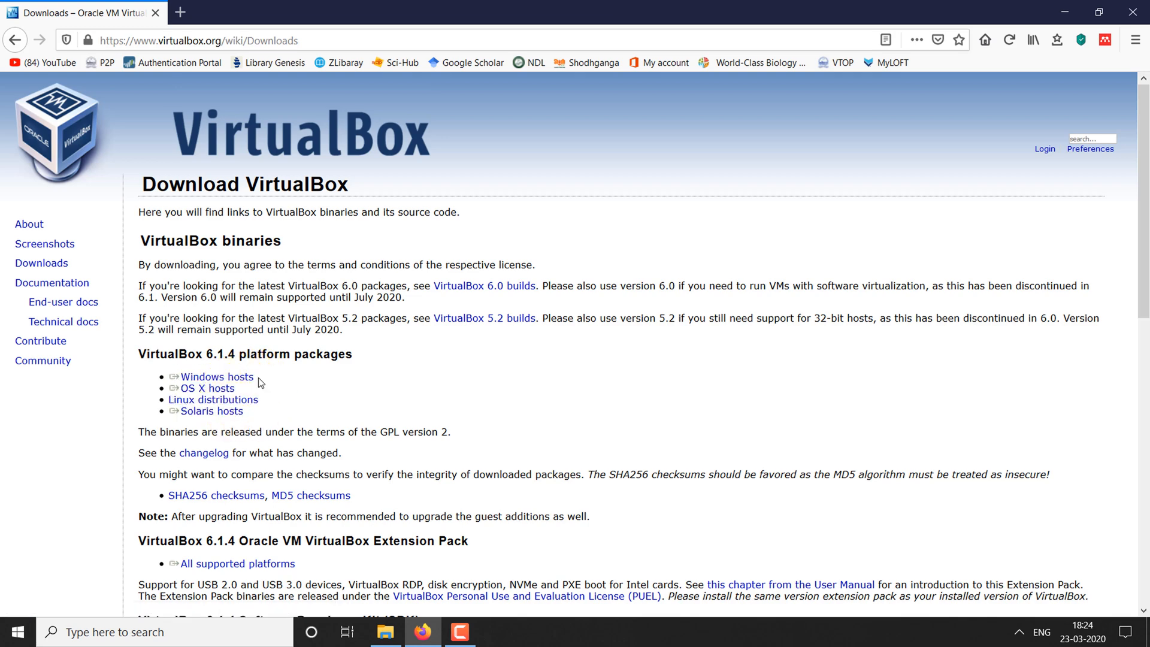
Start the IDM download of the VirtualBox 6.1.4 installer into the Programs category
{"action": "left_click", "coordinate": [216, 376]}
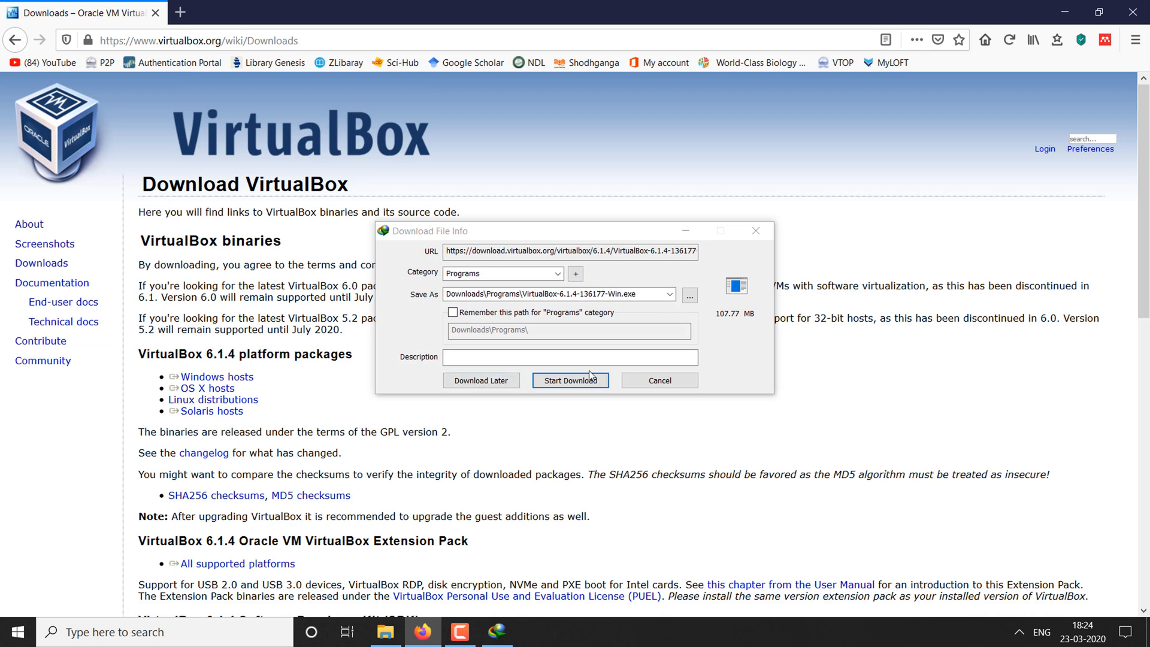
{"action": "left_click", "coordinate": [571, 380]}
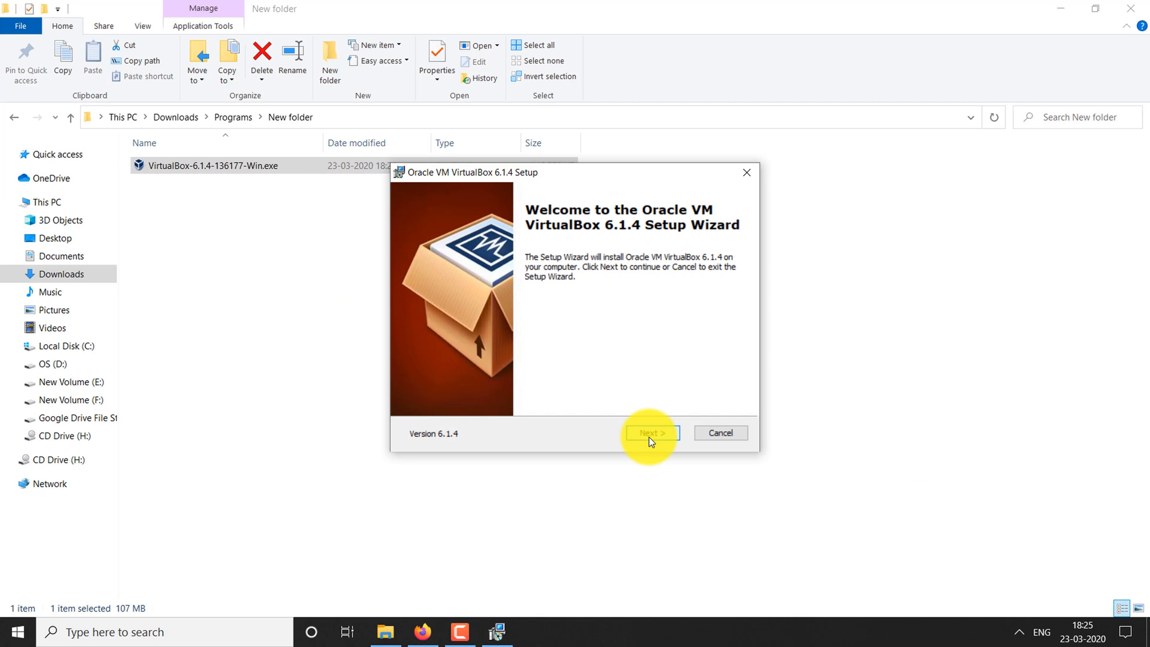
Install VirtualBox 6.1.4 with default features, shortcuts and network reset accepted, then finish the wizard
{"action": "left_click", "coordinate": [652, 433]}
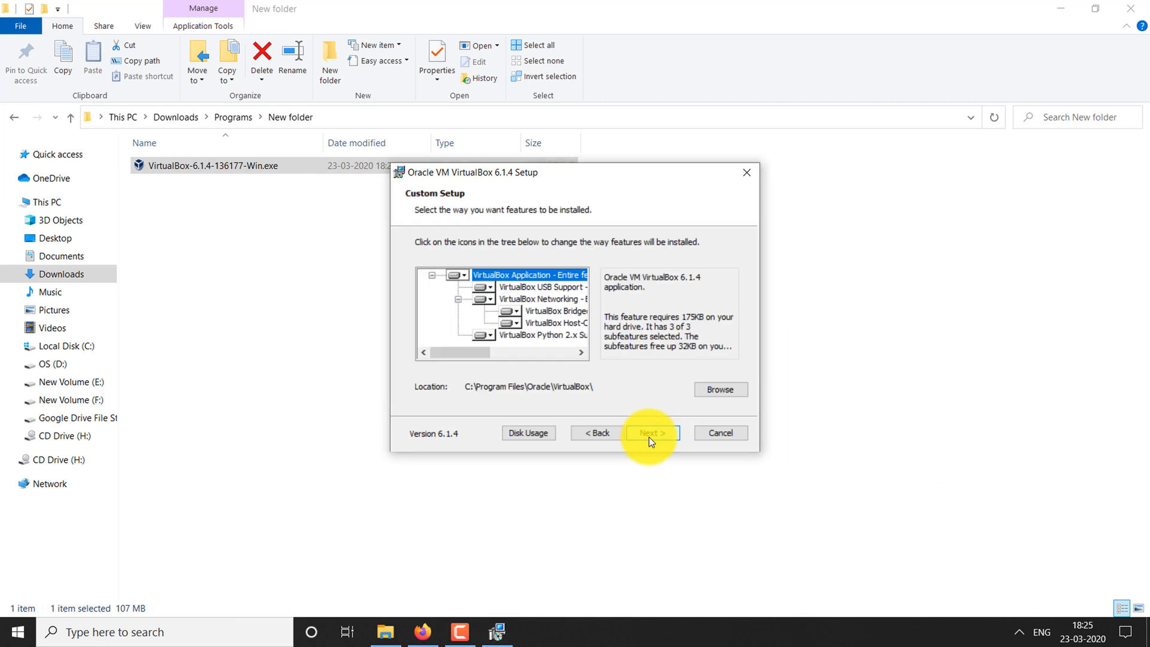
{"action": "left_click", "coordinate": [652, 434]}
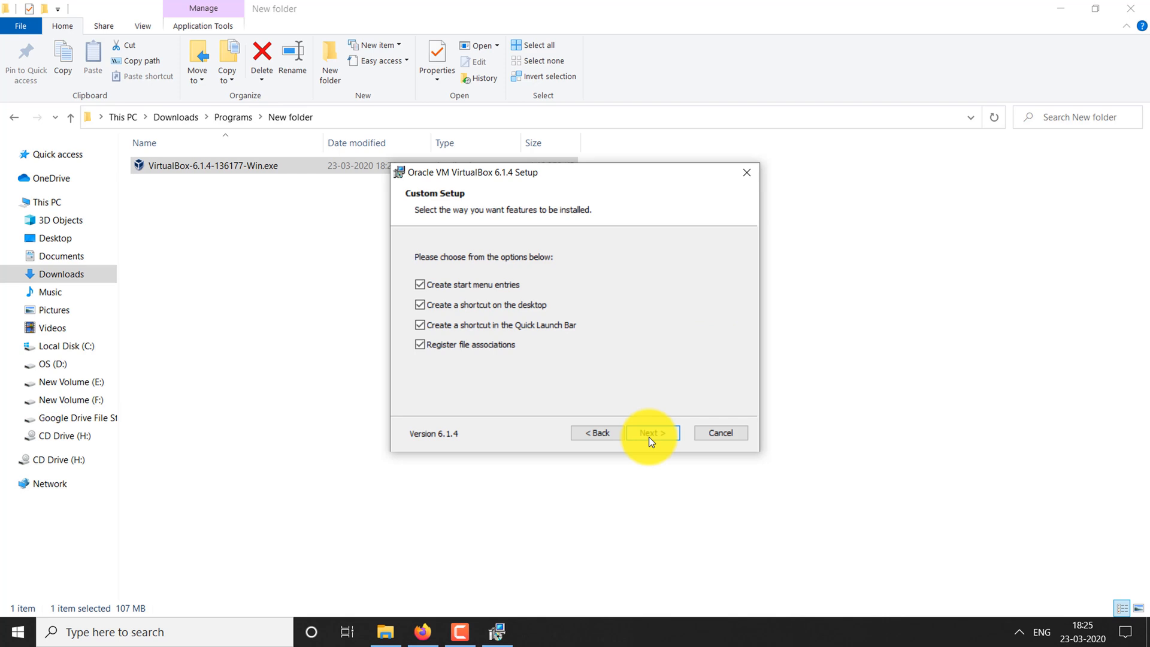
{"action": "left_click", "coordinate": [654, 434]}
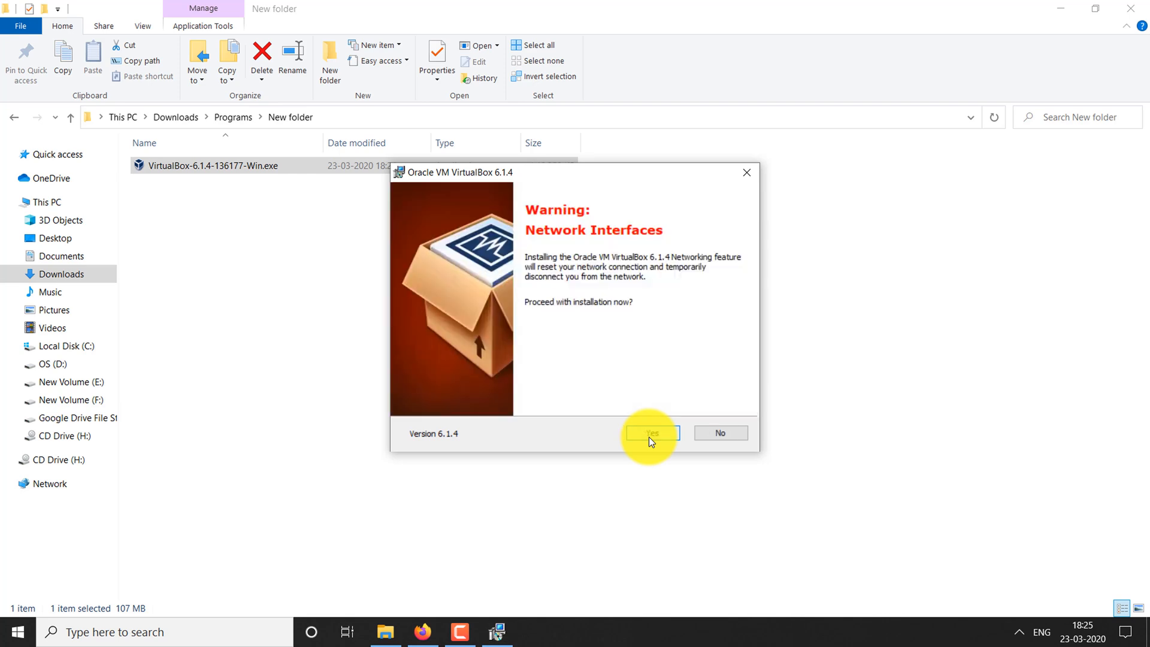
{"action": "left_click", "coordinate": [653, 434]}
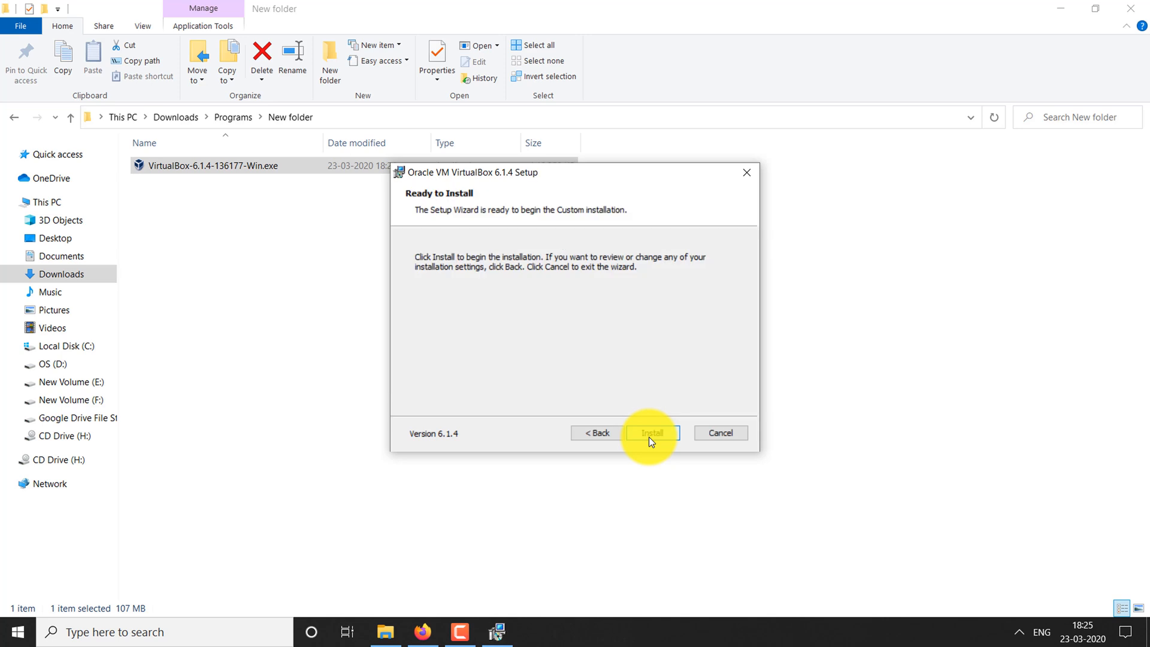
{"action": "left_click", "coordinate": [653, 433]}
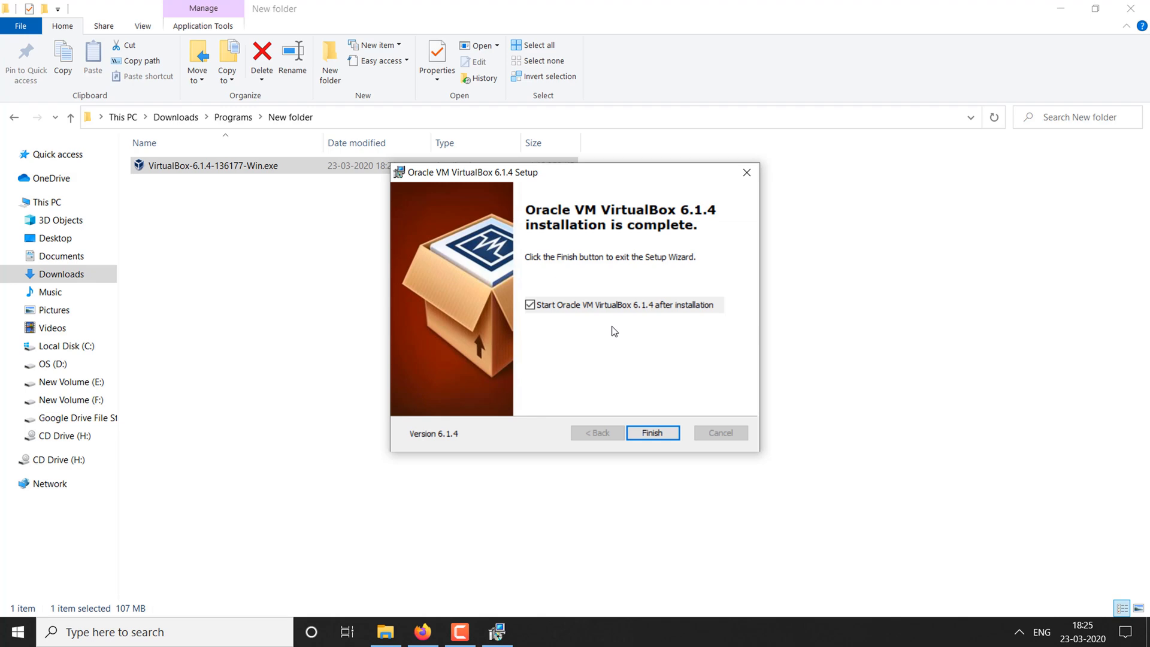
{"action": "left_click", "coordinate": [654, 433]}
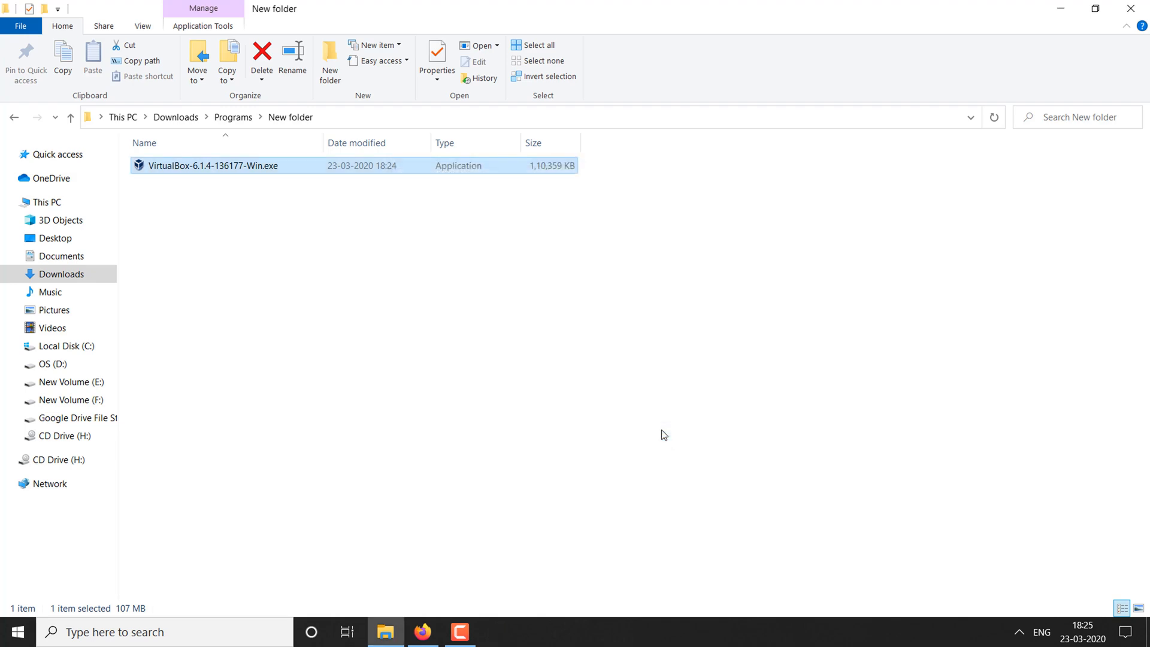